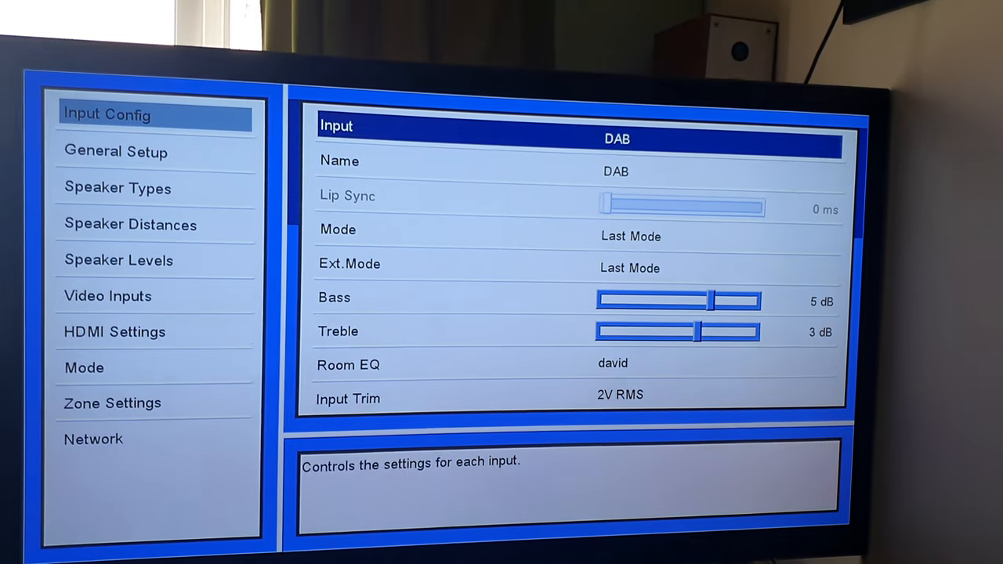
Step: Review the DAB input's Room EQ choices, highlighting Off, and leave the setting unchanged
{"action": "key", "text": "down"}
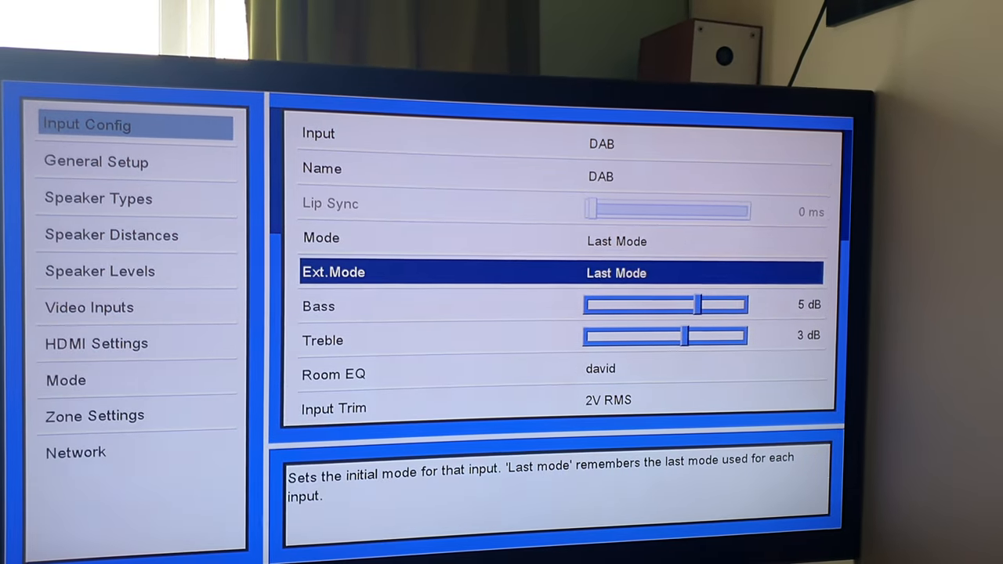
{"action": "key", "text": "down"}
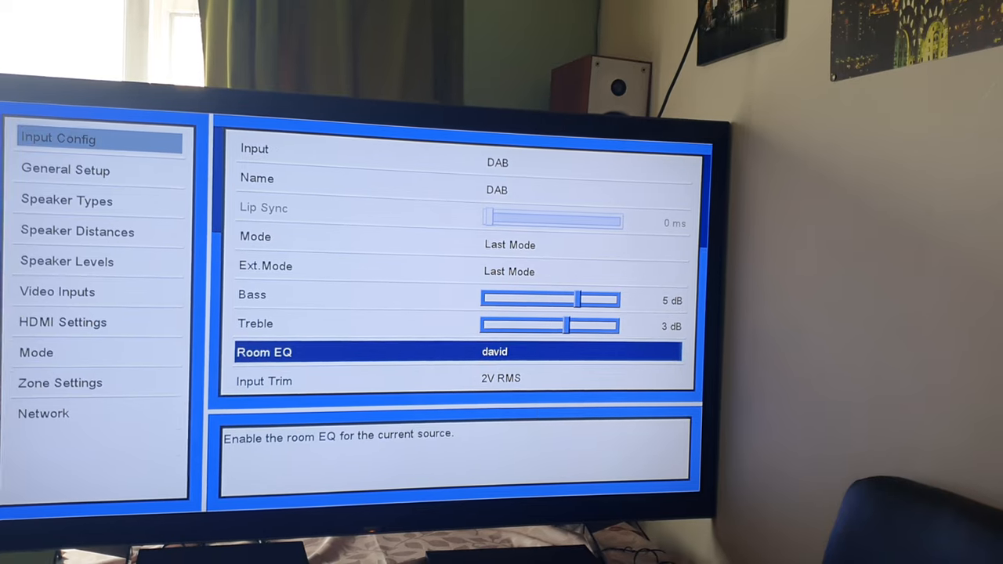
{"action": "left_click", "coordinate": [493, 351]}
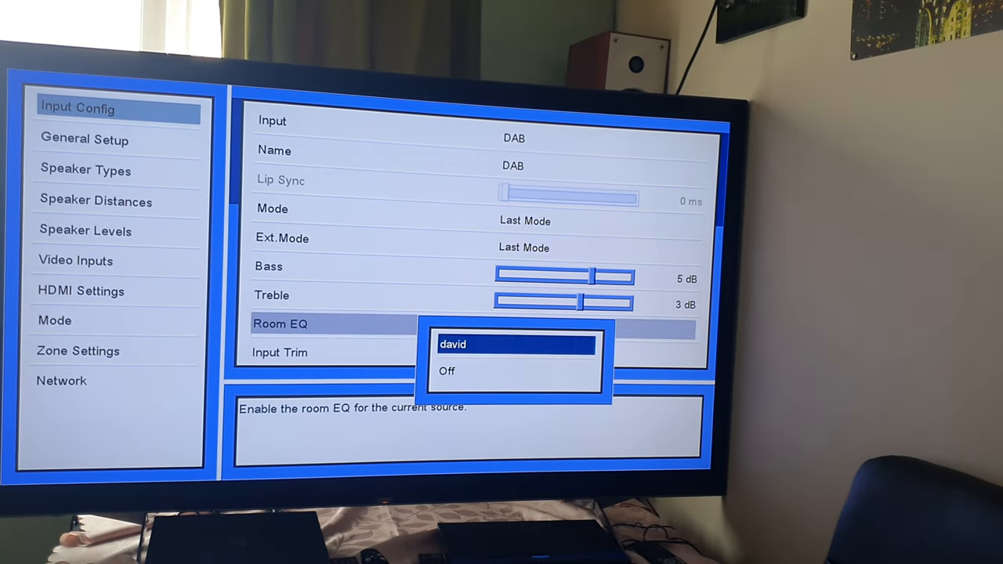
{"action": "left_click", "coordinate": [455, 345]}
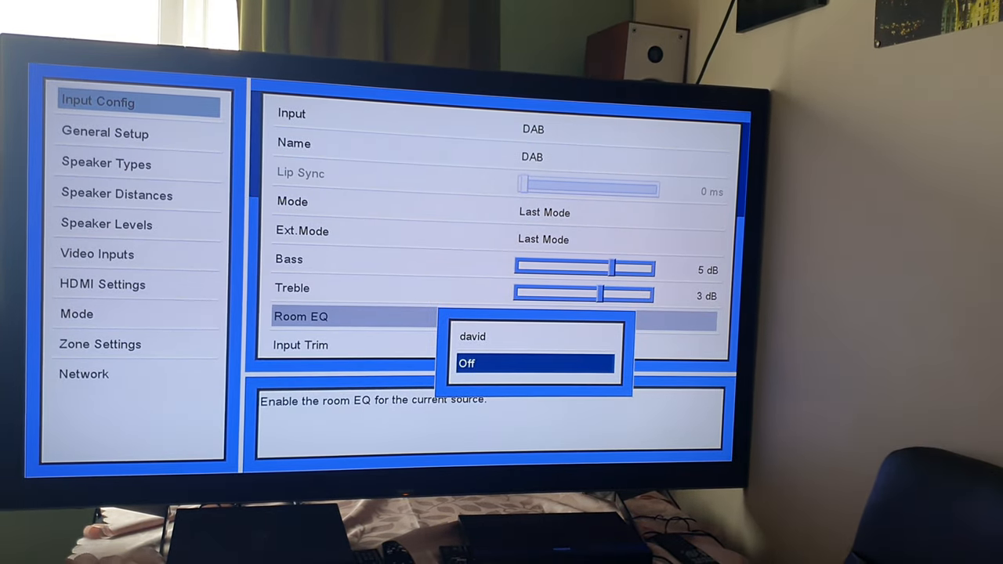
{"action": "left_click", "coordinate": [473, 337]}
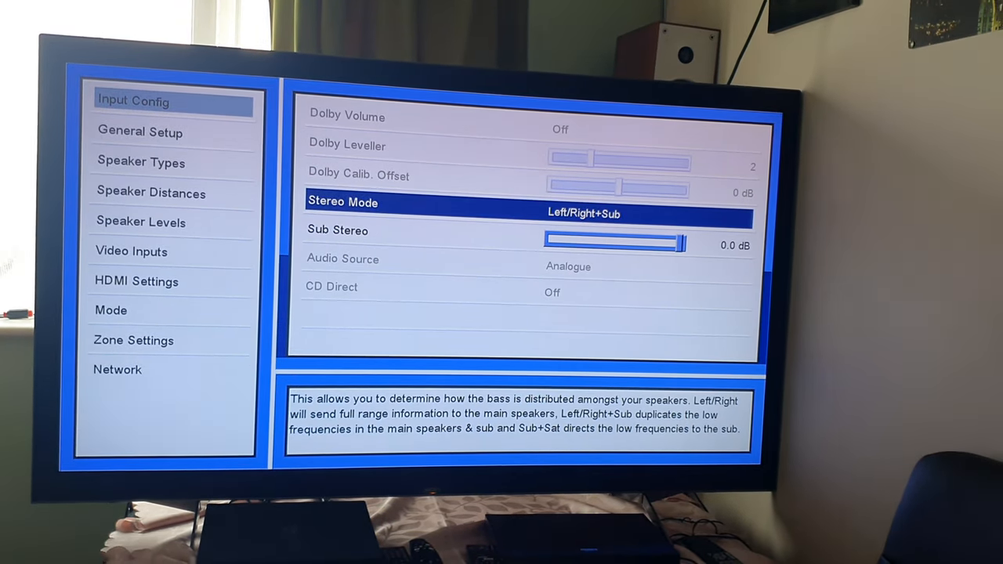
Step: Return to the top of the DAB settings and show the Speaker Types page
{"action": "key", "text": "Down"}
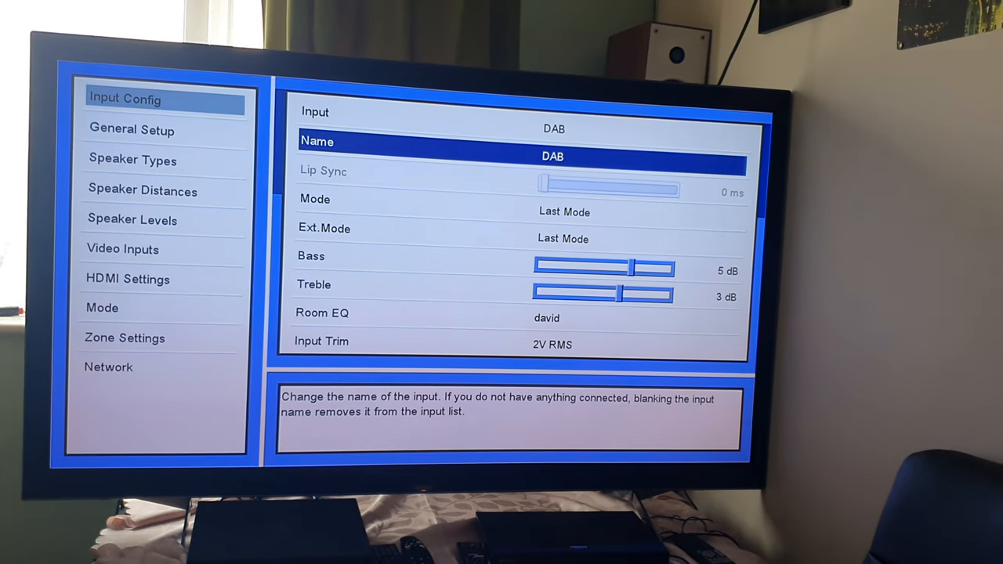
{"action": "left_click", "coordinate": [131, 130]}
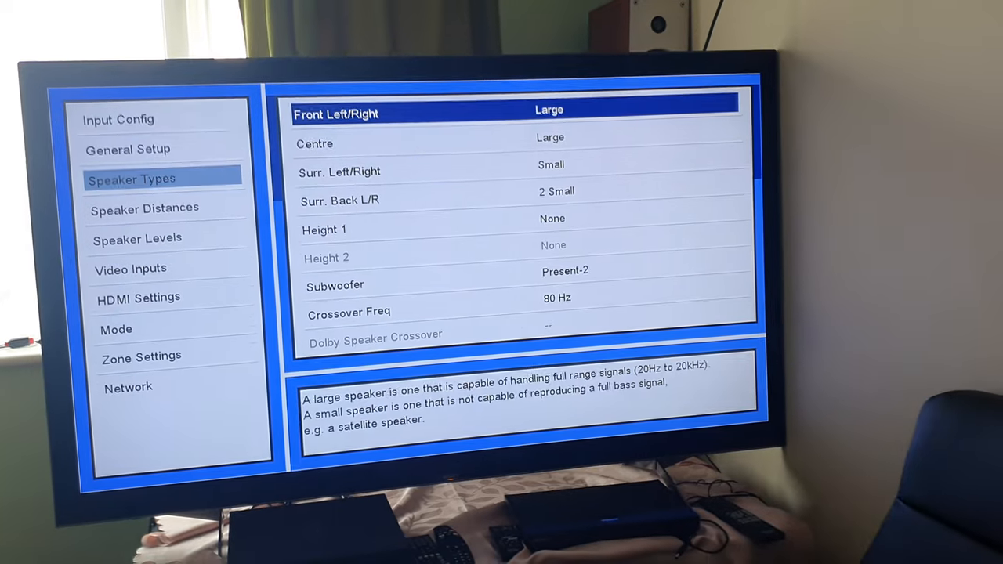
Step: Step through Centre, Surround and Height 1 size settings, then reach Speaker Distances
{"action": "key", "text": "Down"}
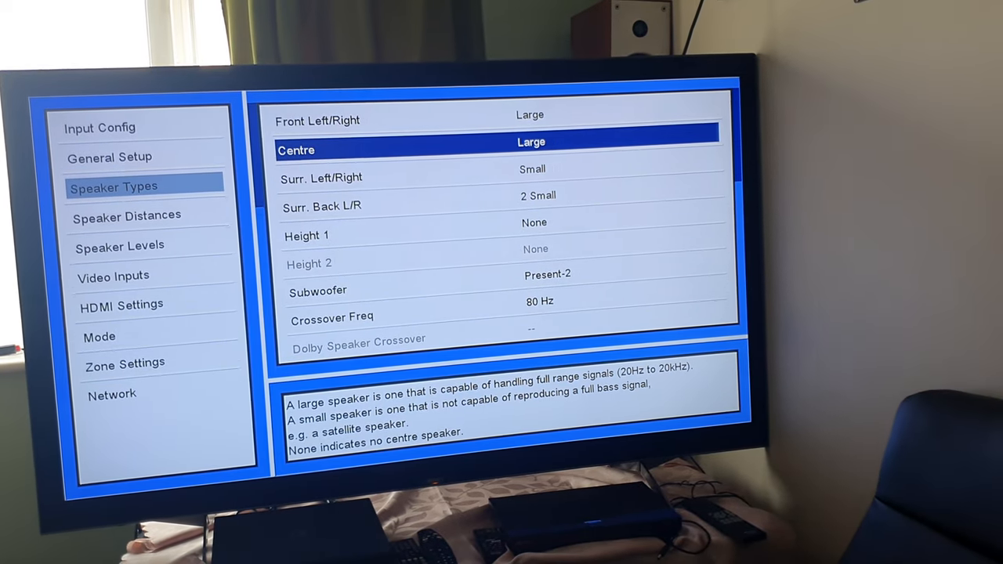
{"action": "key", "text": "Down"}
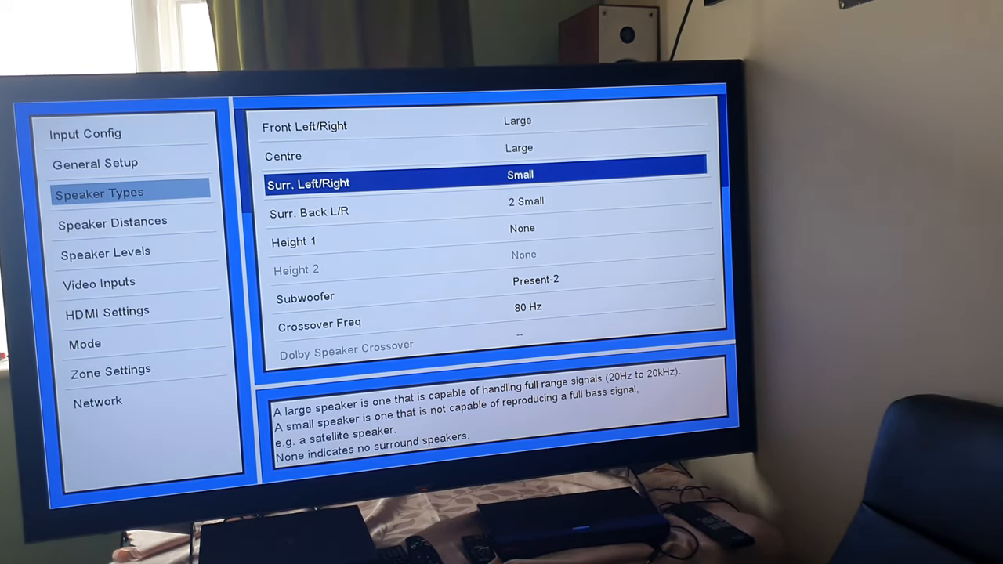
{"action": "key", "text": "down"}
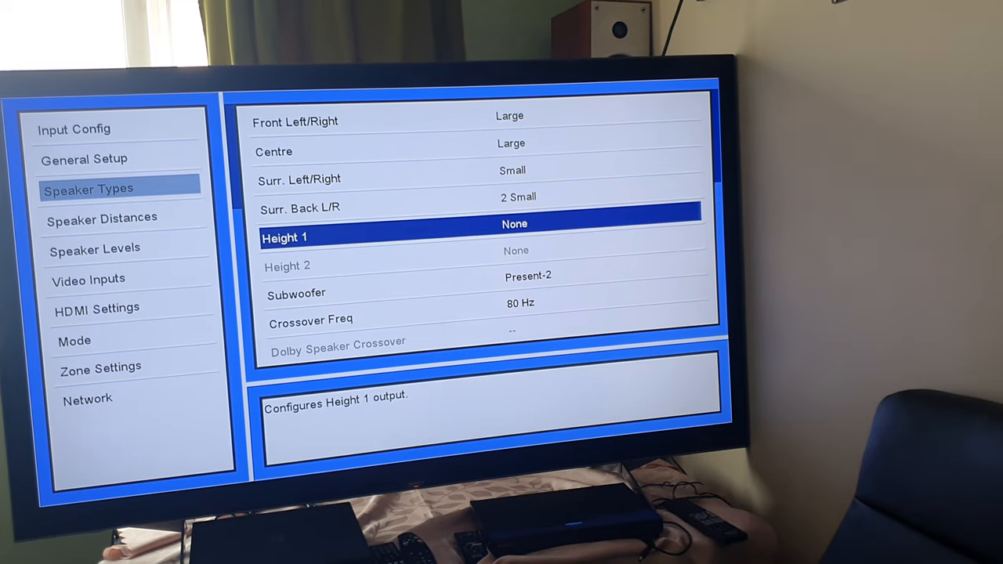
{"action": "key", "text": "Up"}
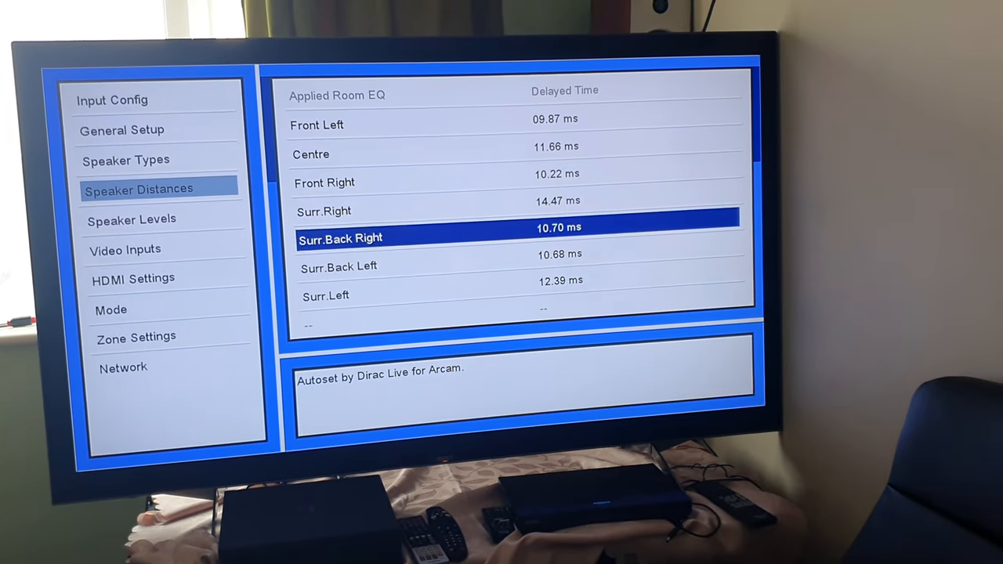
Step: Review the next speaker's delay time, then show the Network page with DHCP on
{"action": "key", "text": "Up"}
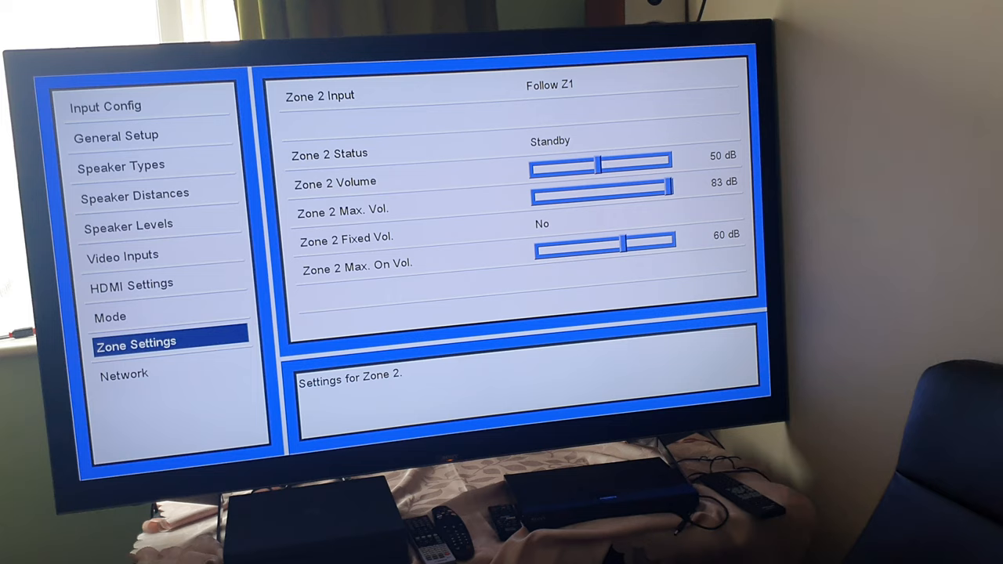
{"action": "left_click", "coordinate": [125, 373]}
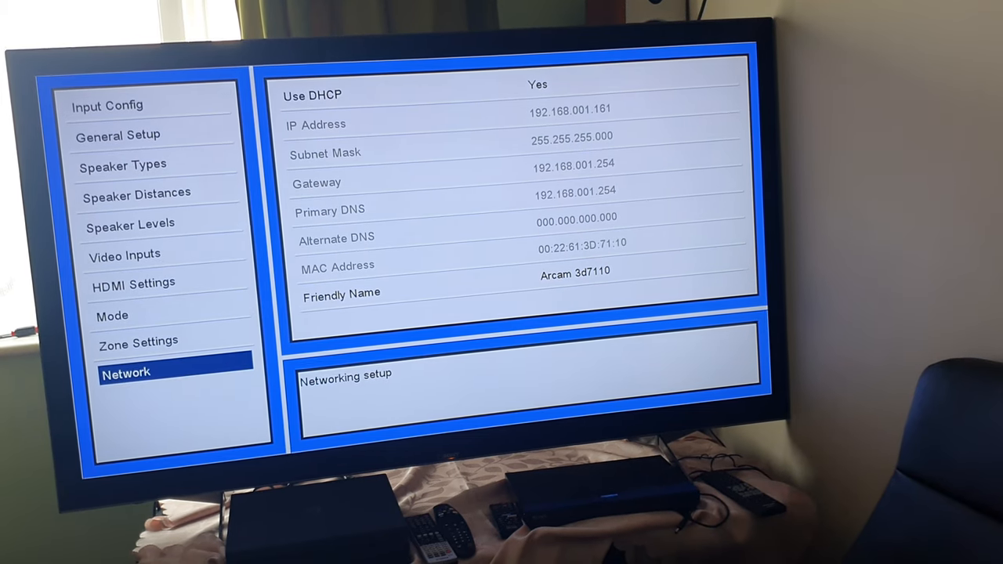